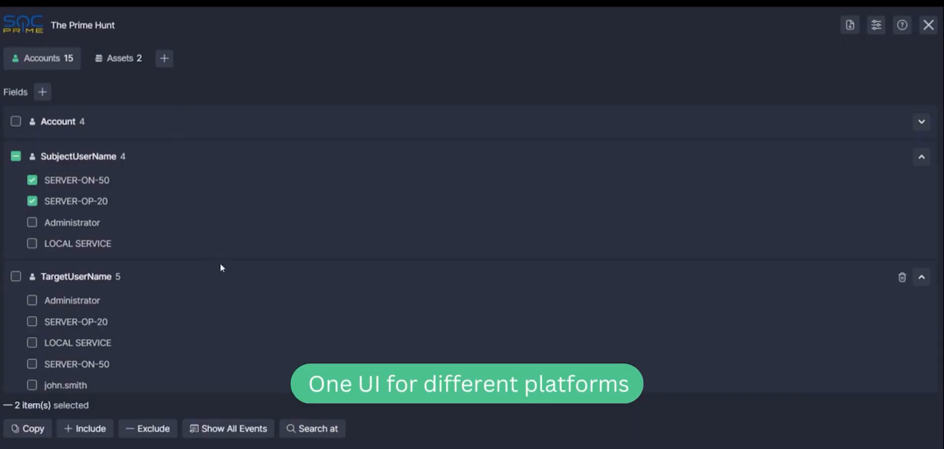
# - Move the panel beside the query editor and run the SecurityEvent EventID == "4688" query
pyautogui.scroll(-3)
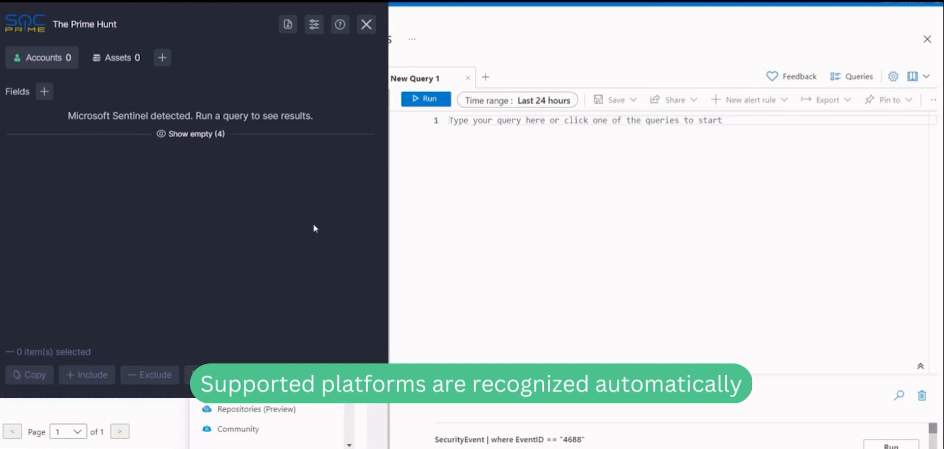
pyautogui.moveTo(137, 135)
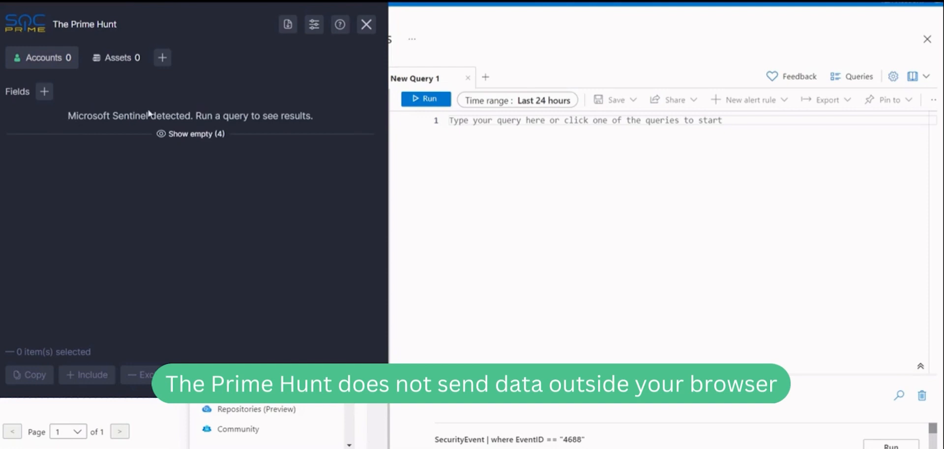
pyautogui.moveTo(314, 111)
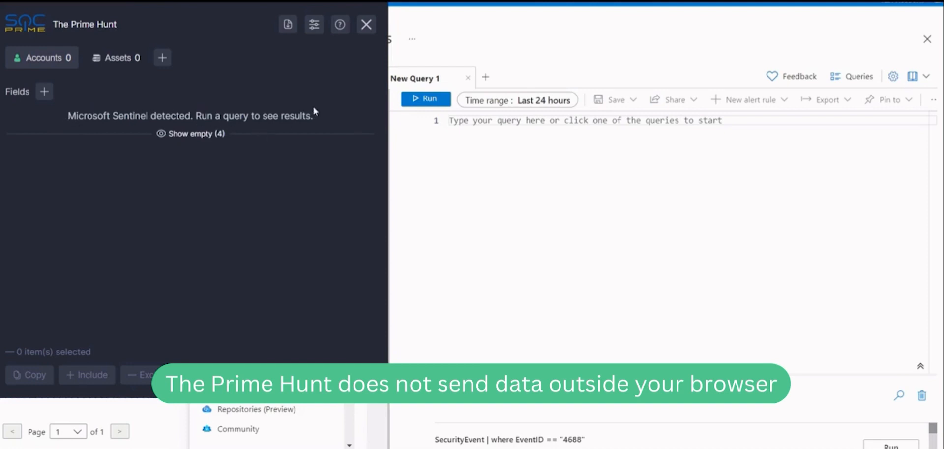
pyautogui.moveTo(219, 11)
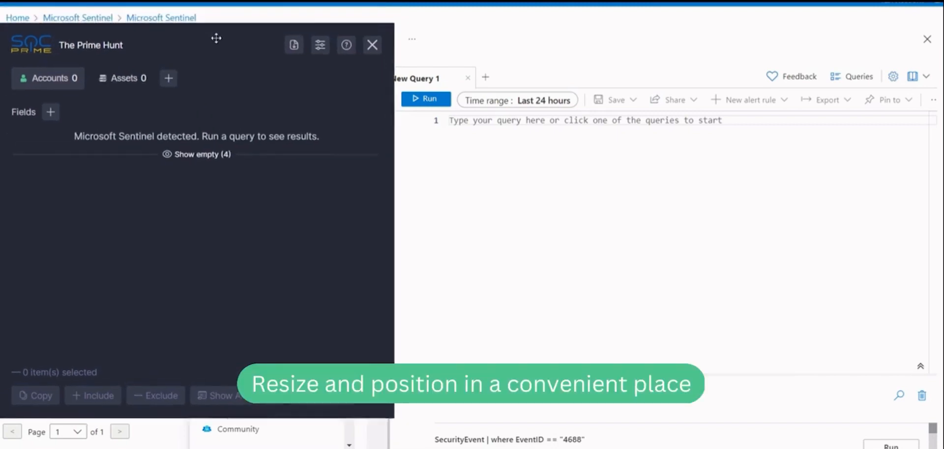
pyautogui.moveTo(215, 37); pyautogui.dragTo(211, 15)
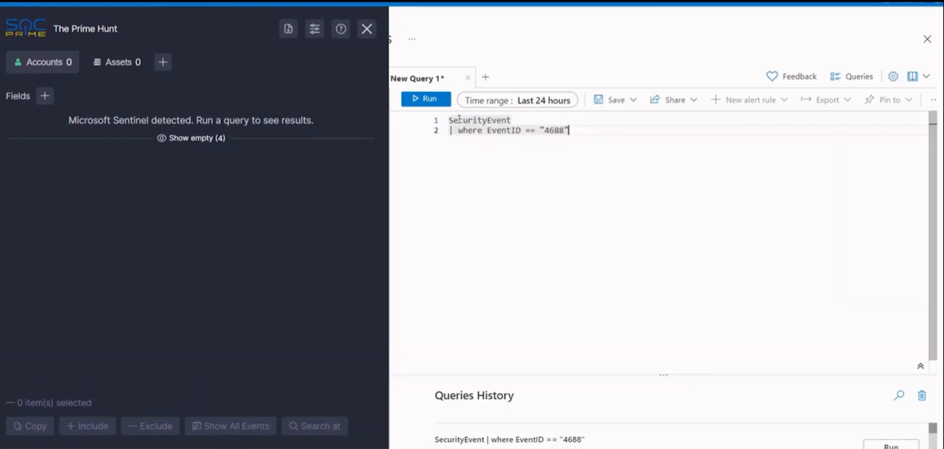
pyautogui.click(426, 99)
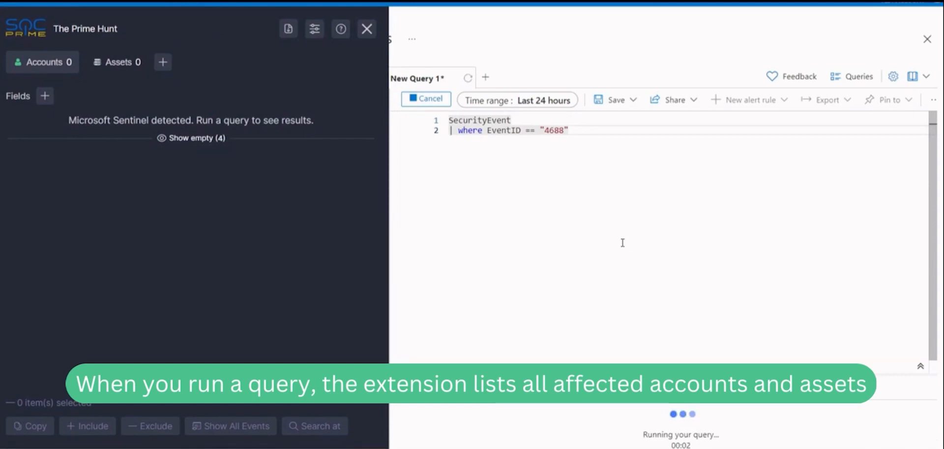
pyautogui.moveTo(588, 343)
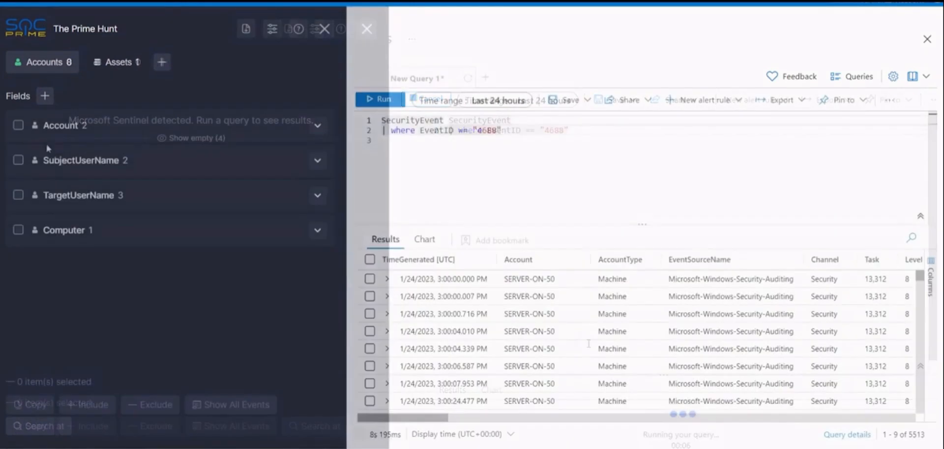
pyautogui.click(318, 160)
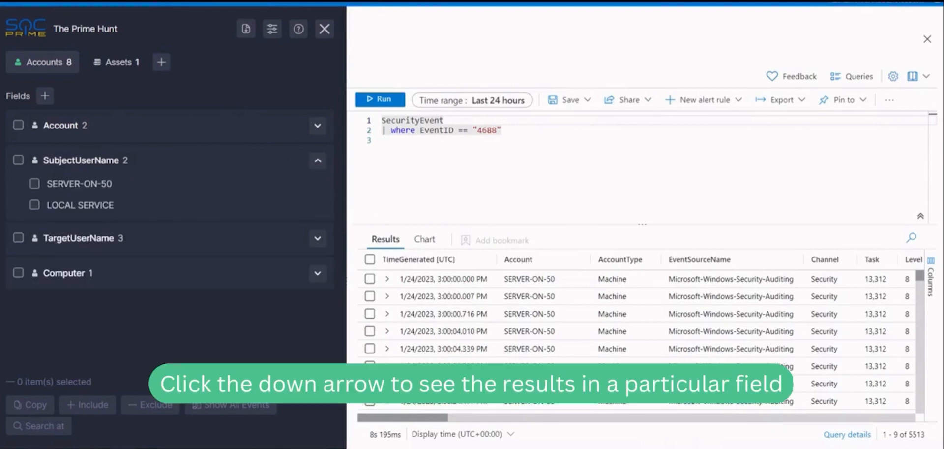
pyautogui.moveTo(65, 171)
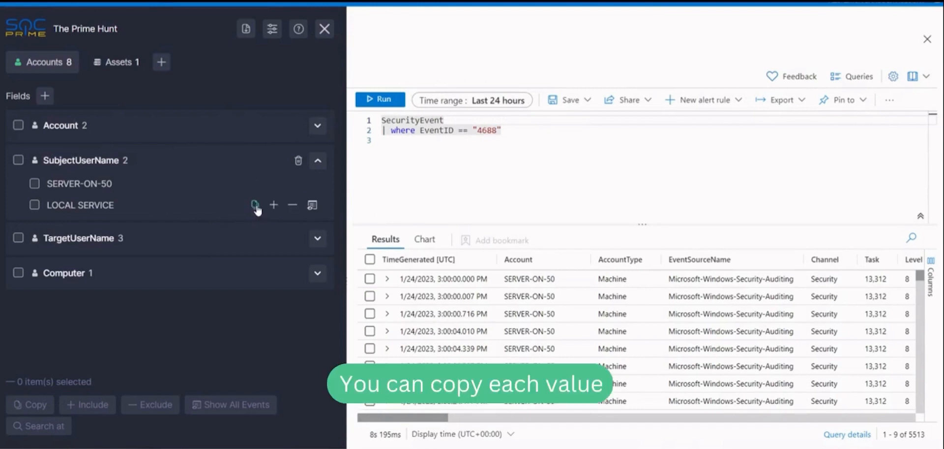
pyautogui.click(256, 205)
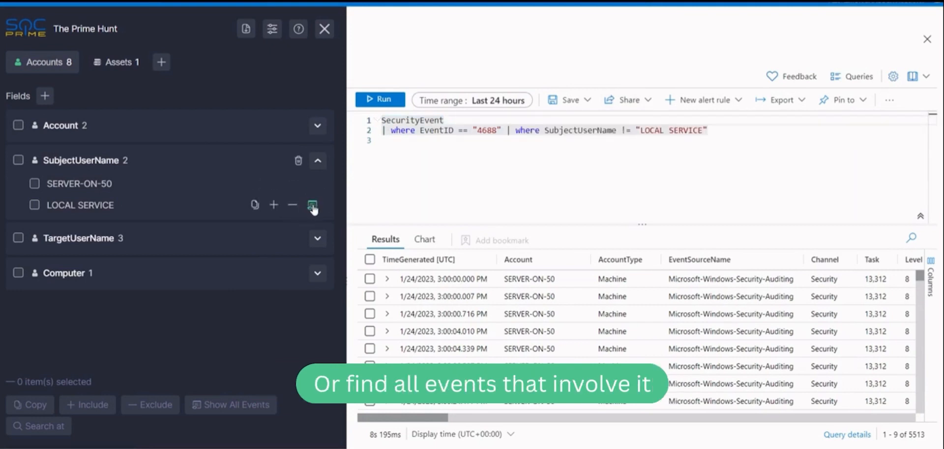
pyautogui.click(312, 204)
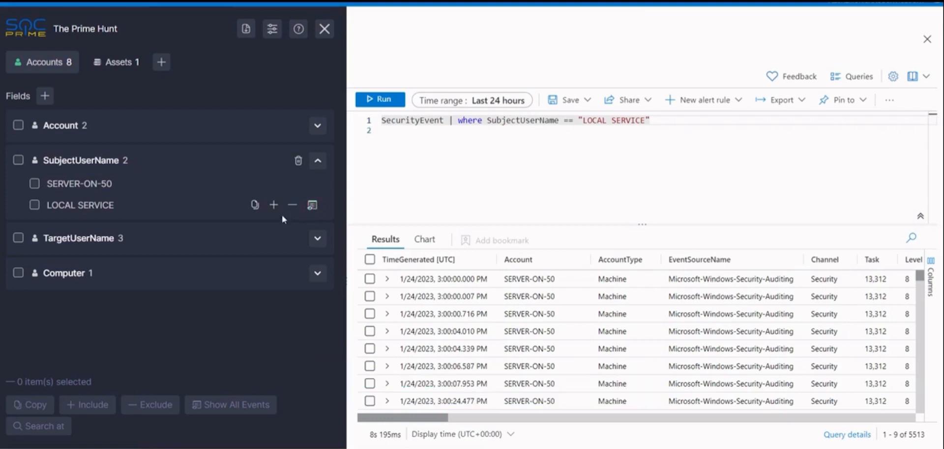
pyautogui.click(34, 183)
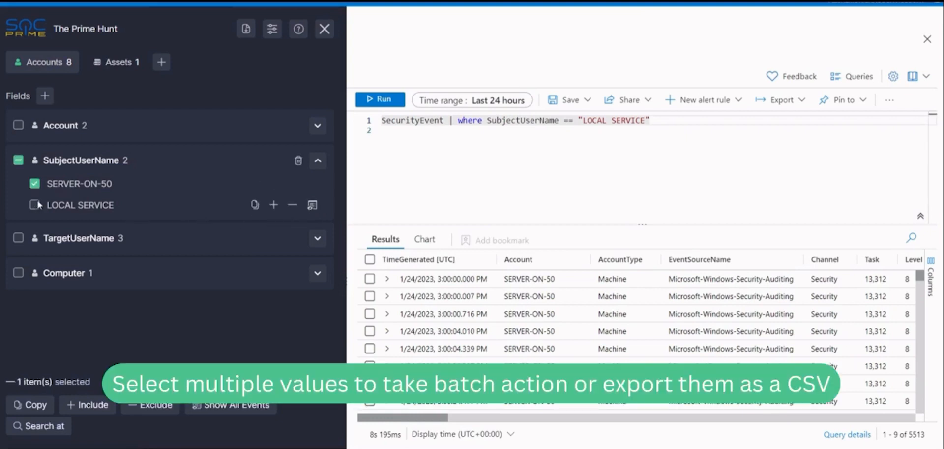
pyautogui.click(34, 205)
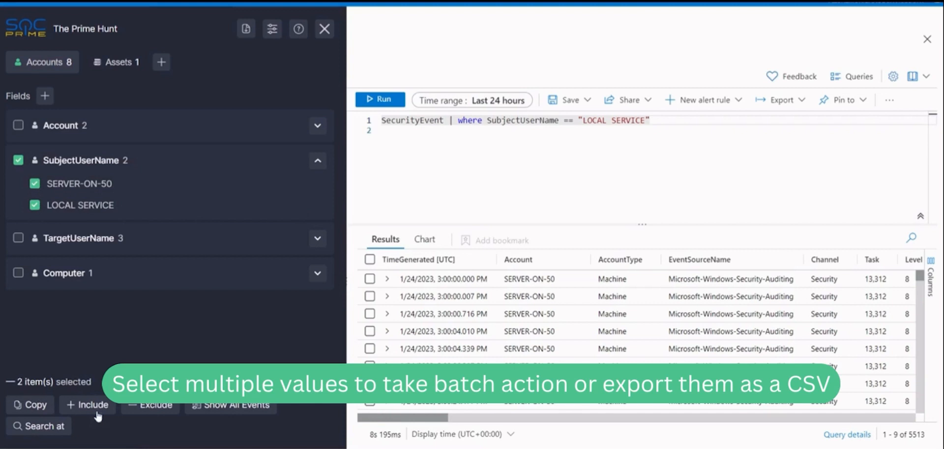
pyautogui.moveTo(222, 408)
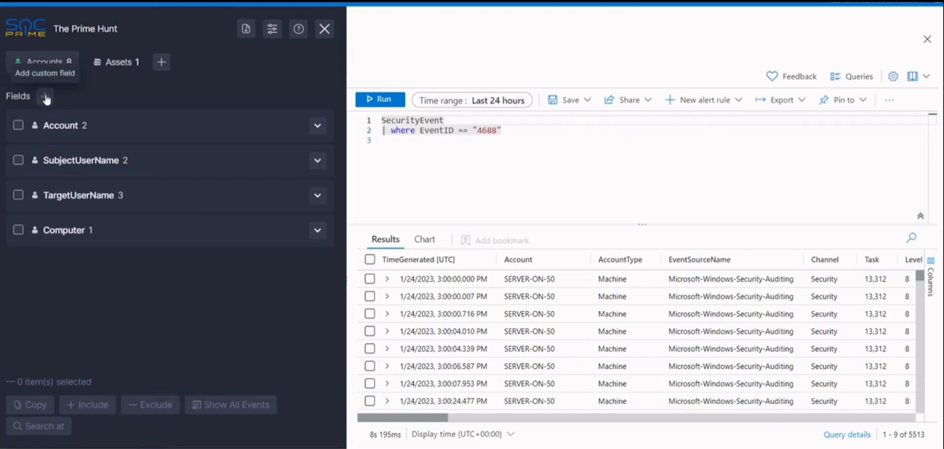
# - Add a custom Process account field with 58 values, then collapse its value list
pyautogui.click(43, 95)
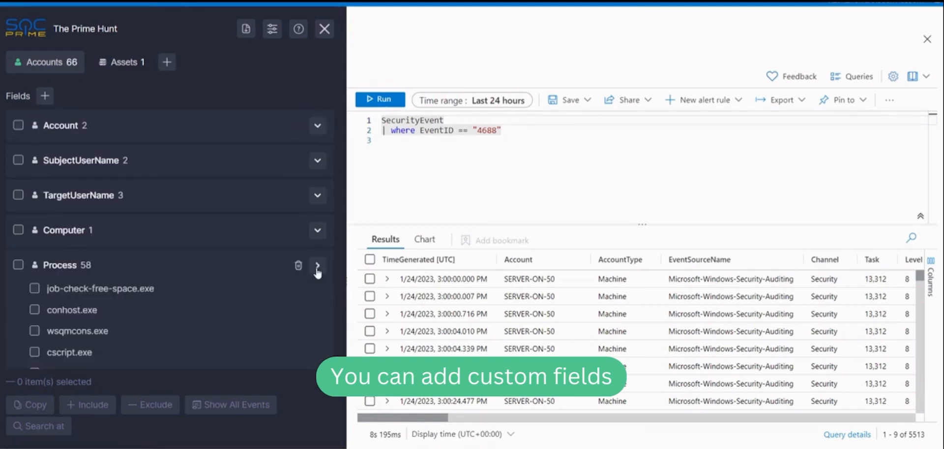
pyautogui.click(318, 266)
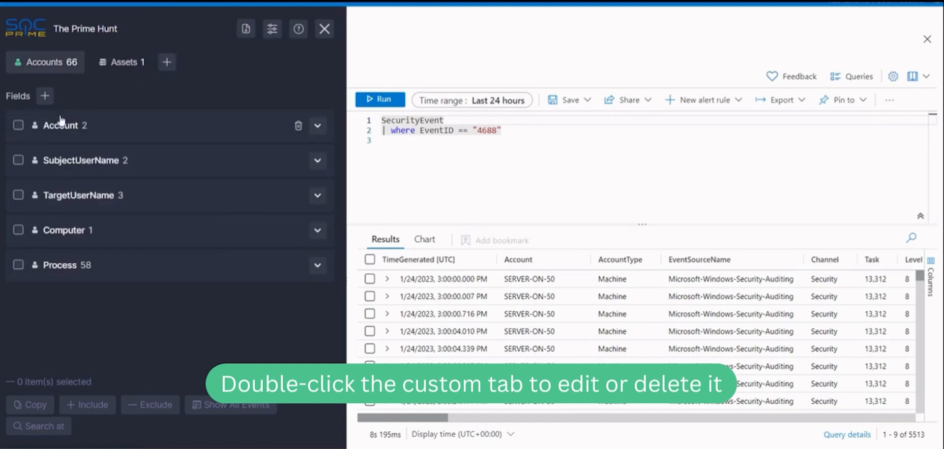
# - Save an EventID custom field, select its 4688 value, and search it at an external service
pyautogui.click(45, 96)
pyautogui.write('EventID')
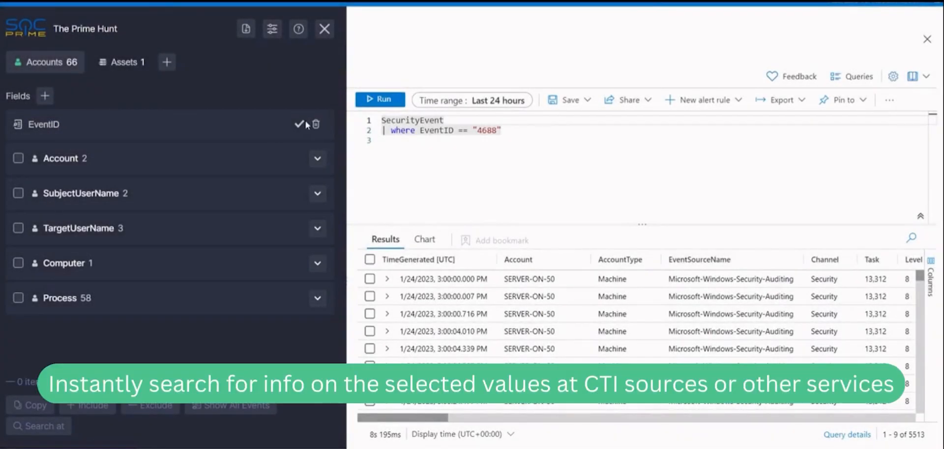
pyautogui.click(300, 125)
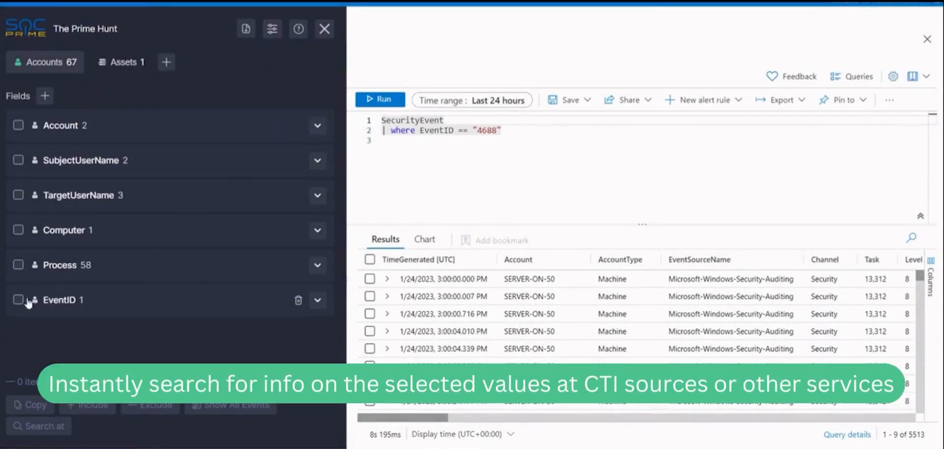
pyautogui.click(319, 299)
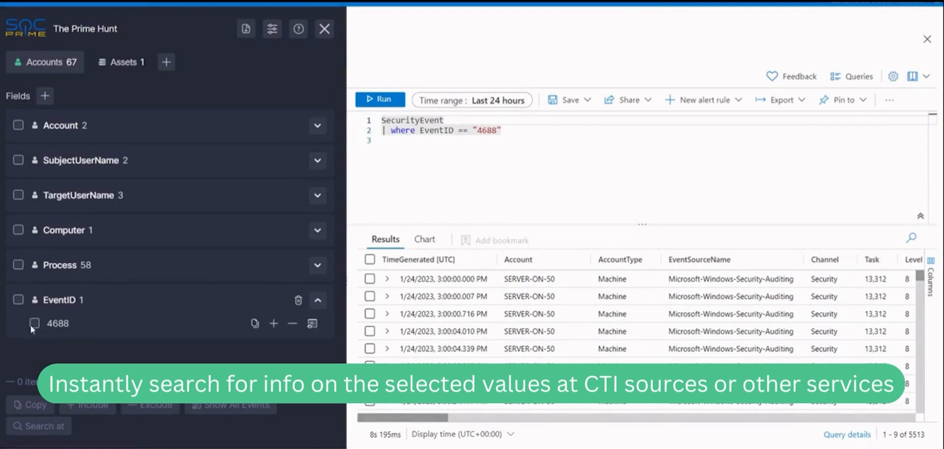
pyautogui.click(35, 322)
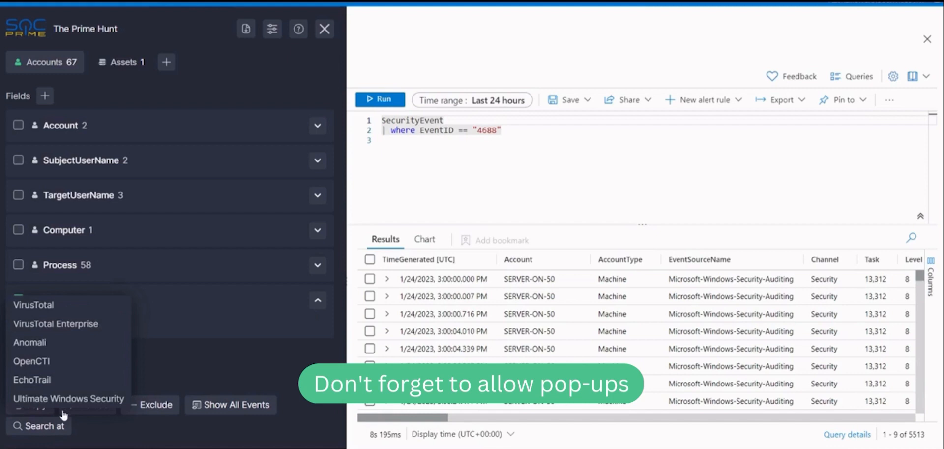
pyautogui.click(68, 398)
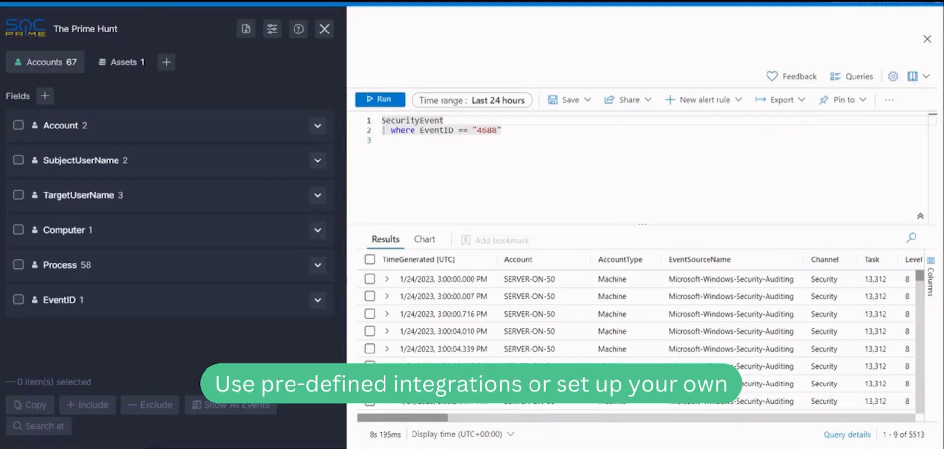
pyautogui.moveTo(277, 238)
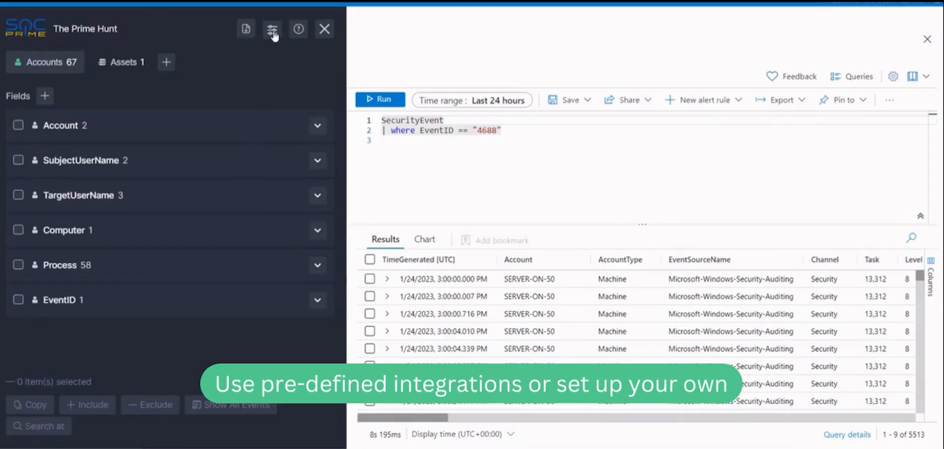
# - Scroll the Integration Settings through VirusTotal, VirusTotal Enterprise and Anomali with their URLs
pyautogui.click(272, 29)
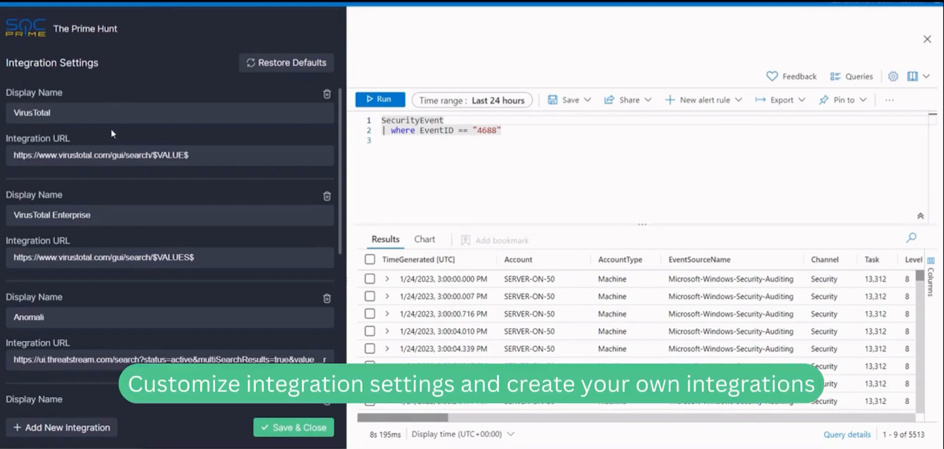
pyautogui.scroll(-3)
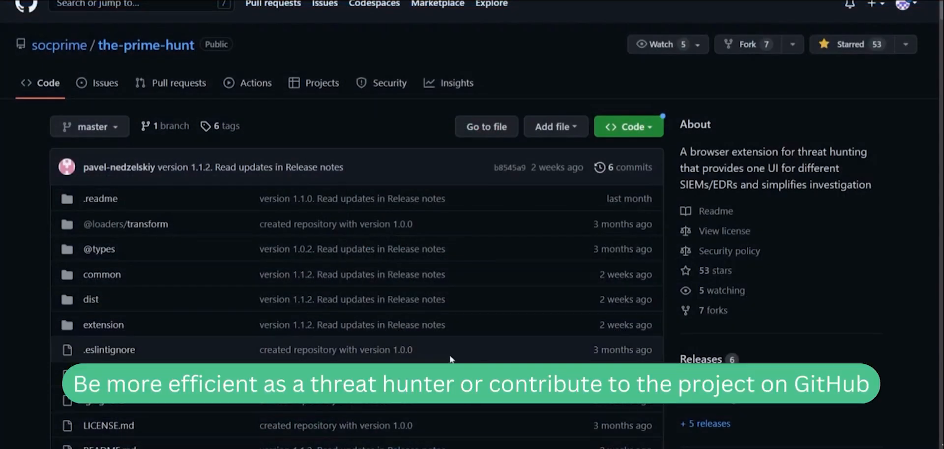
pyautogui.moveTo(391, 112)
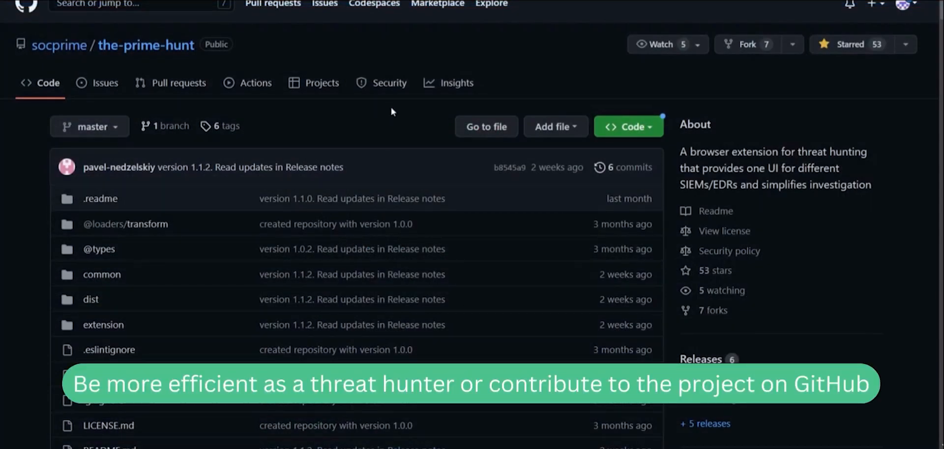